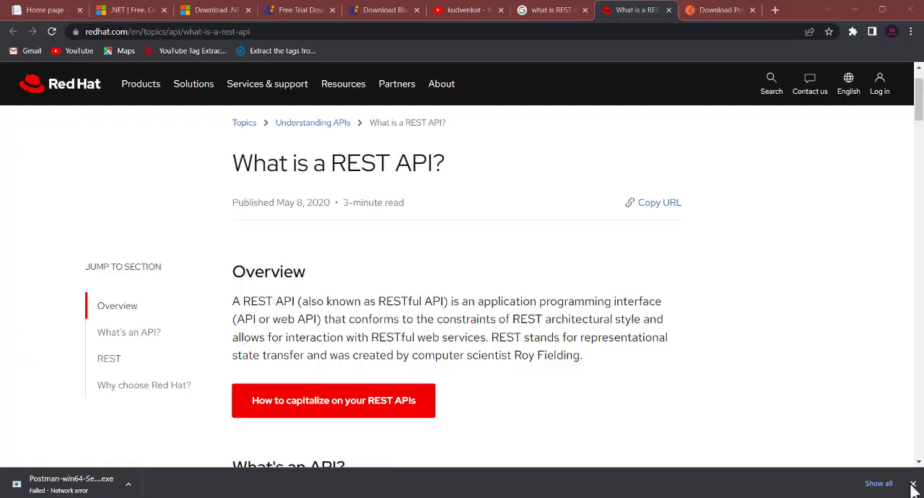
Dismiss the failed Postman download notice in Chrome's download bar
{"action": "left_click", "coordinate": [912, 482]}
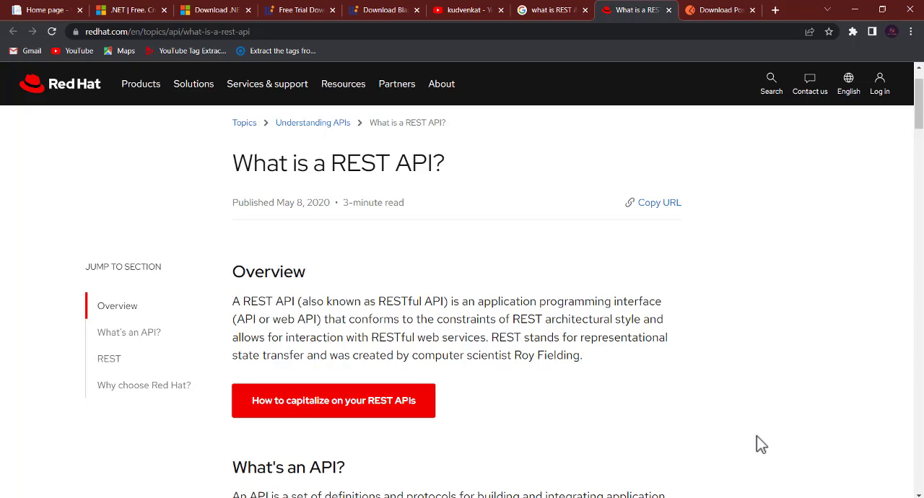
{"action": "mouse_move", "coordinate": [401, 280]}
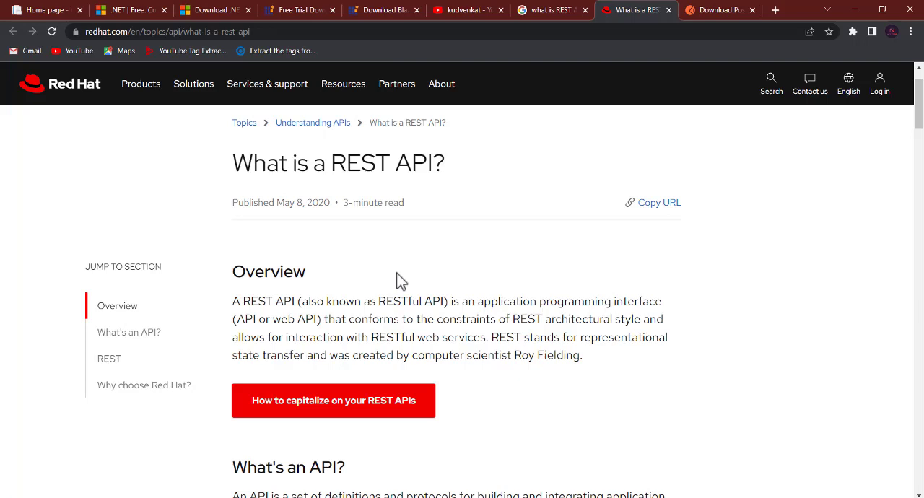
{"action": "mouse_move", "coordinate": [193, 84]}
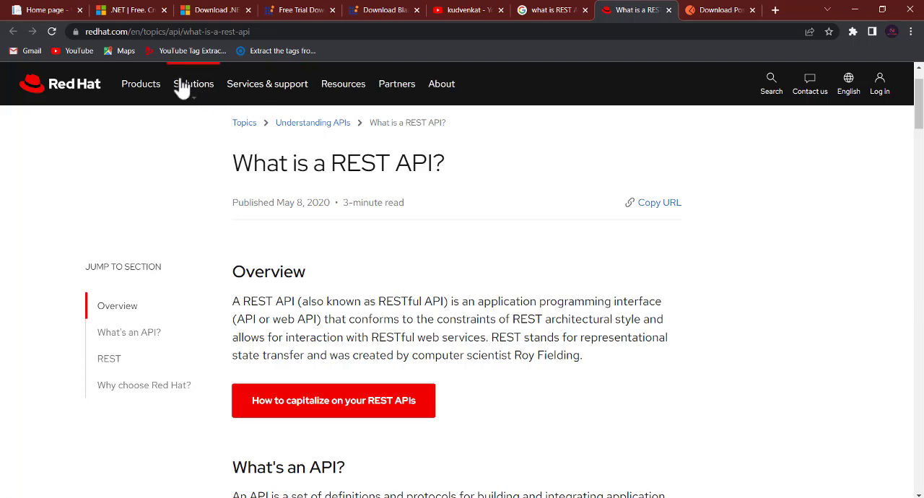
{"action": "mouse_move", "coordinate": [257, 239]}
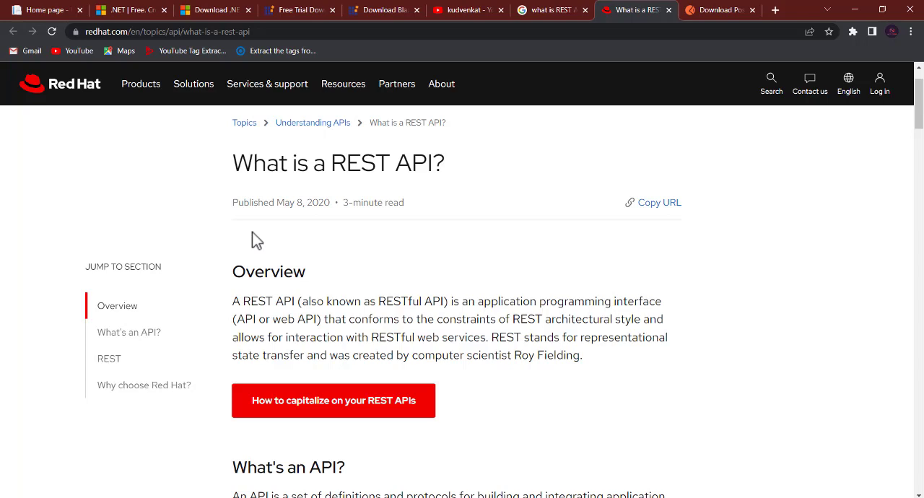
{"action": "mouse_move", "coordinate": [308, 311]}
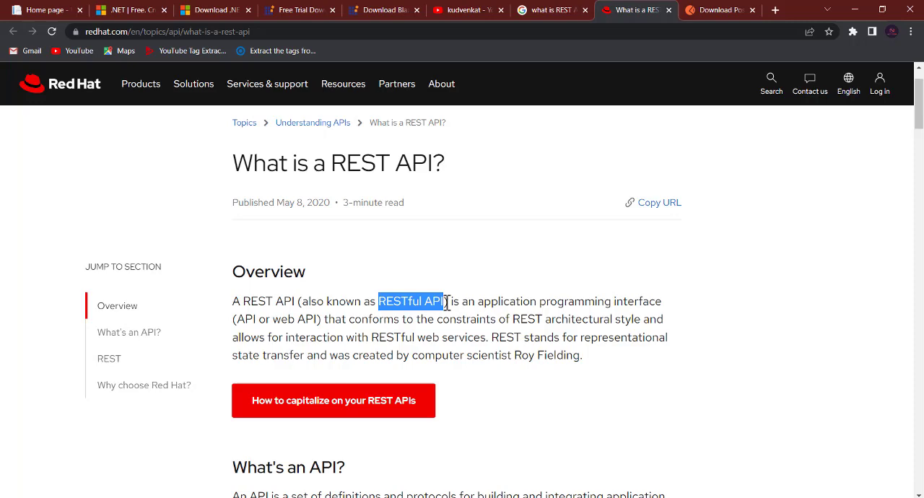
Clear the 'RESTful API' highlight and highlight the word 'API' in the Overview paragraph
{"action": "left_click", "coordinate": [559, 394]}
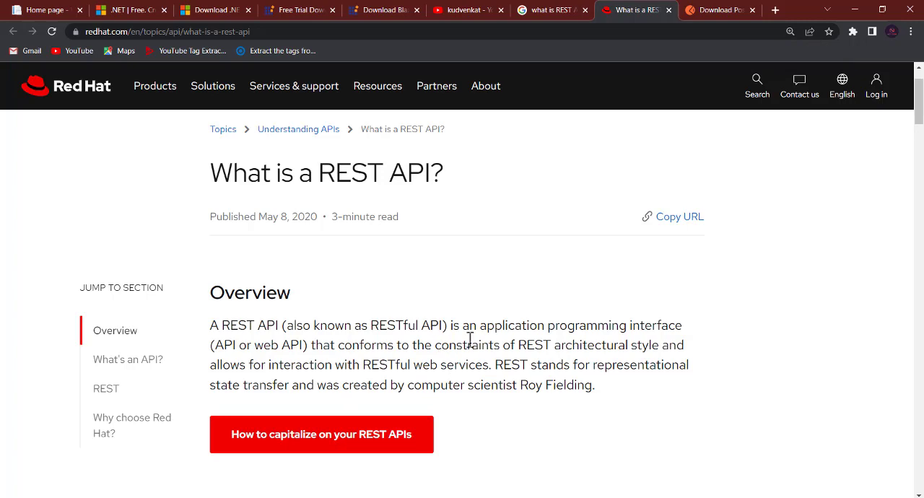
{"action": "mouse_move", "coordinate": [601, 344]}
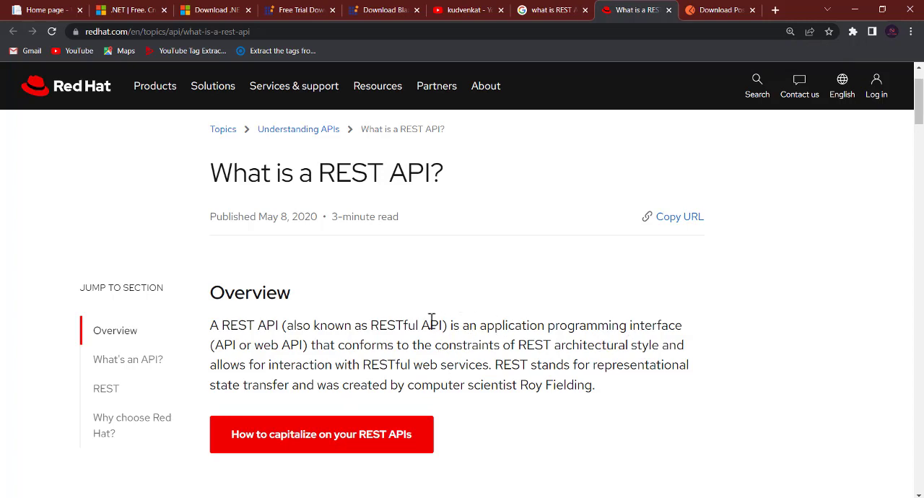
{"action": "double_click", "coordinate": [433, 324]}
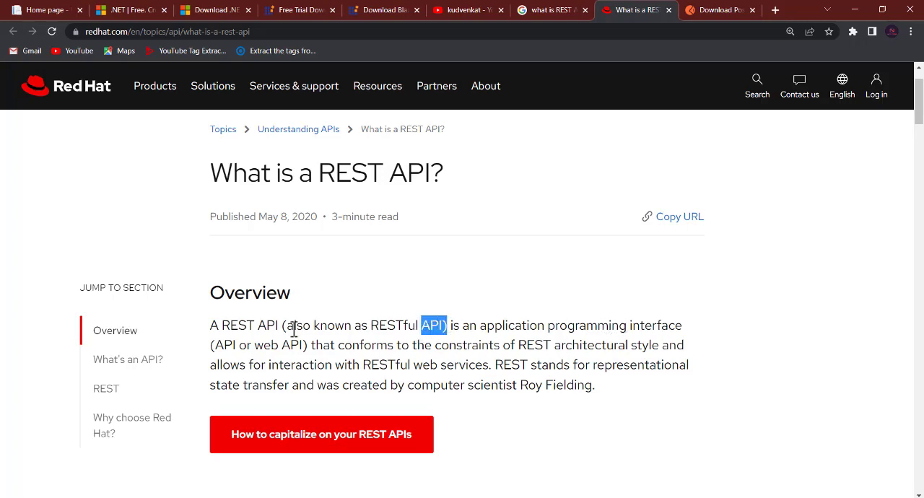
{"action": "mouse_move", "coordinate": [381, 352]}
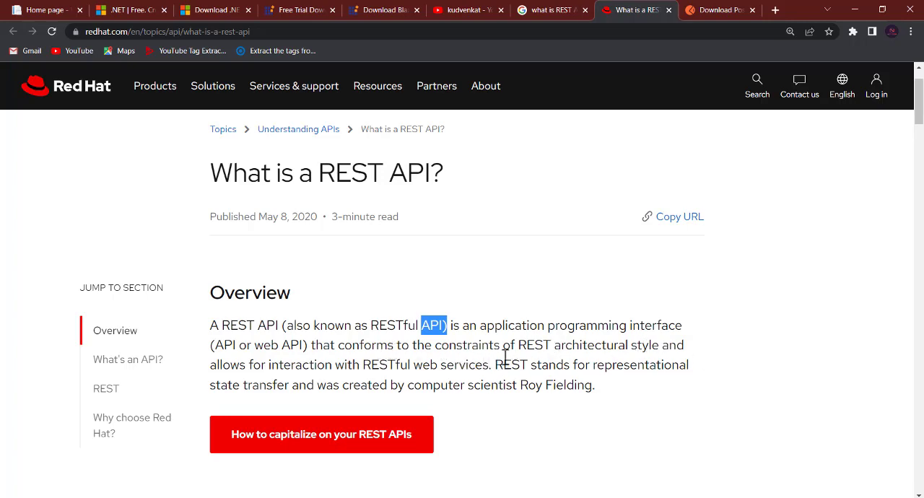
{"action": "mouse_move", "coordinate": [359, 368]}
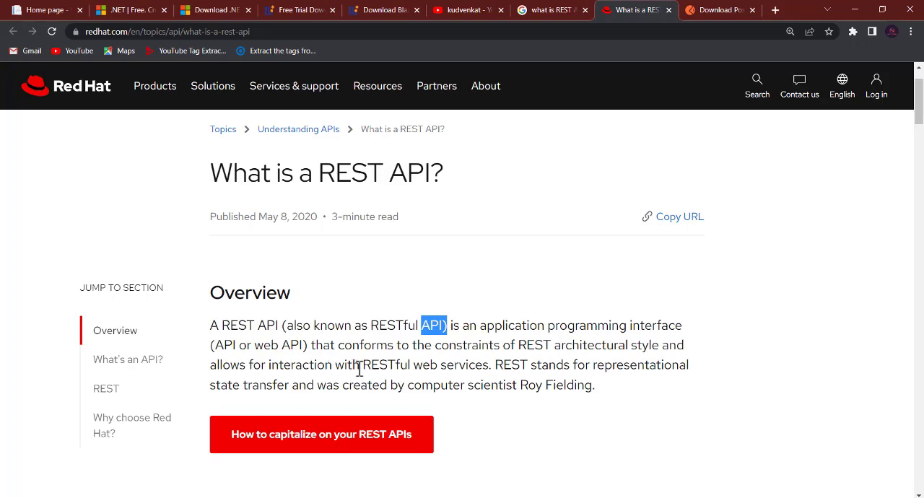
{"action": "mouse_move", "coordinate": [495, 373]}
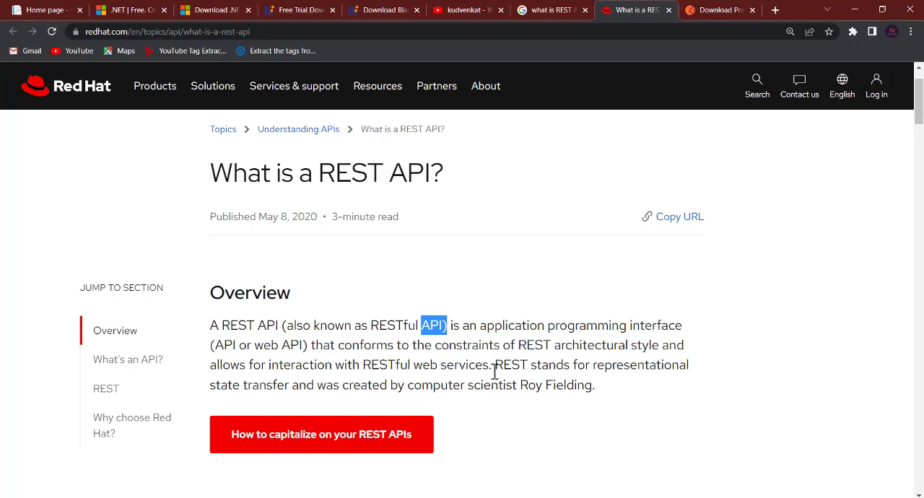
{"action": "mouse_move", "coordinate": [594, 372]}
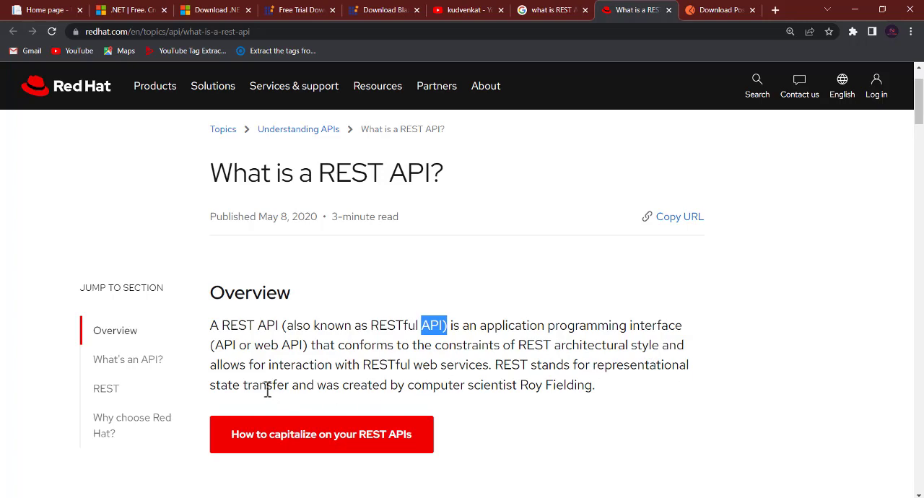
{"action": "mouse_move", "coordinate": [311, 390]}
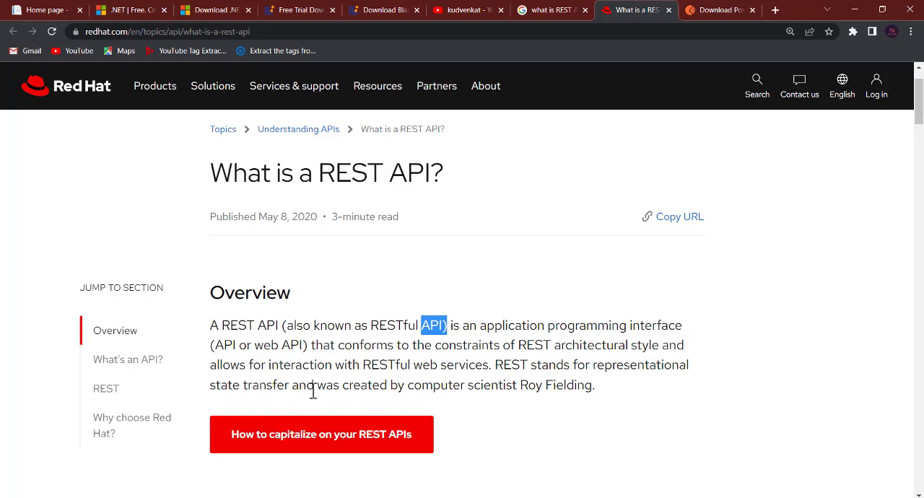
{"action": "mouse_move", "coordinate": [534, 392]}
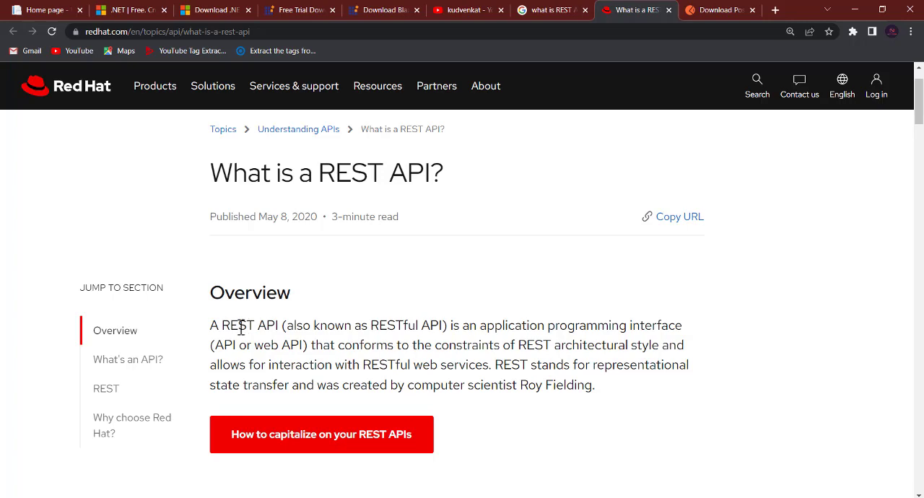
{"action": "mouse_move", "coordinate": [418, 317]}
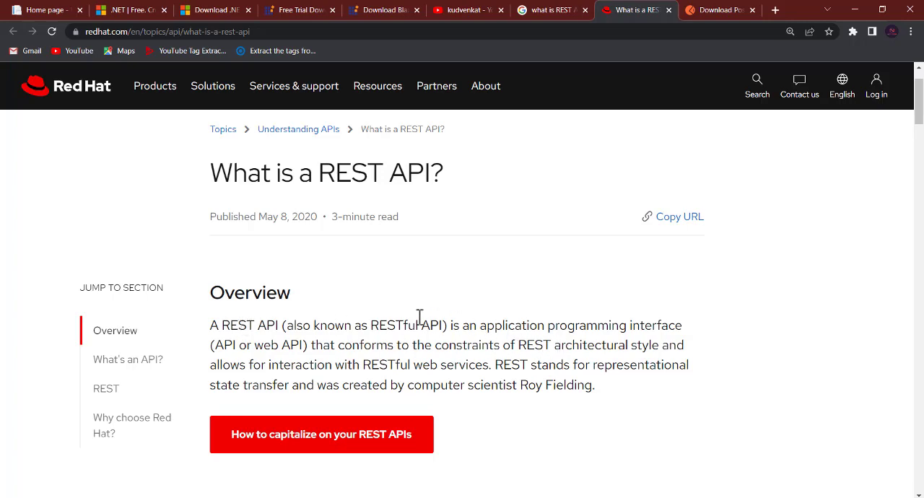
{"action": "mouse_move", "coordinate": [293, 332]}
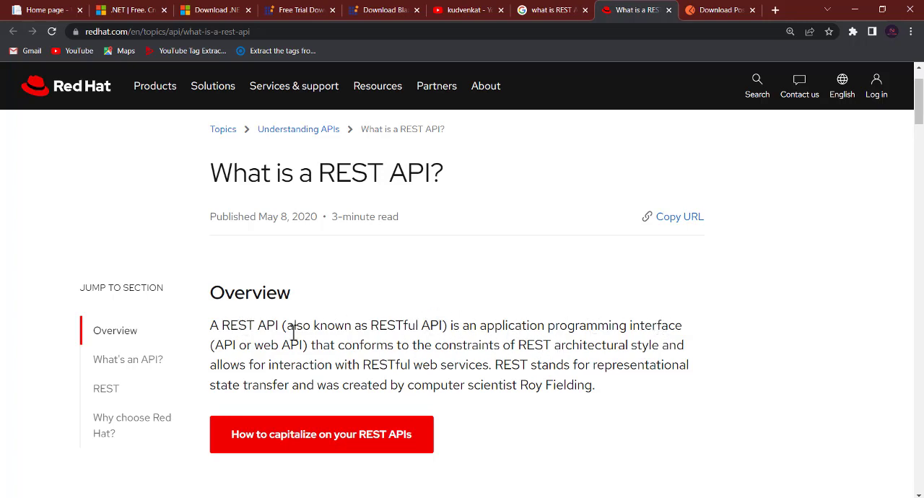
{"action": "mouse_move", "coordinate": [586, 362]}
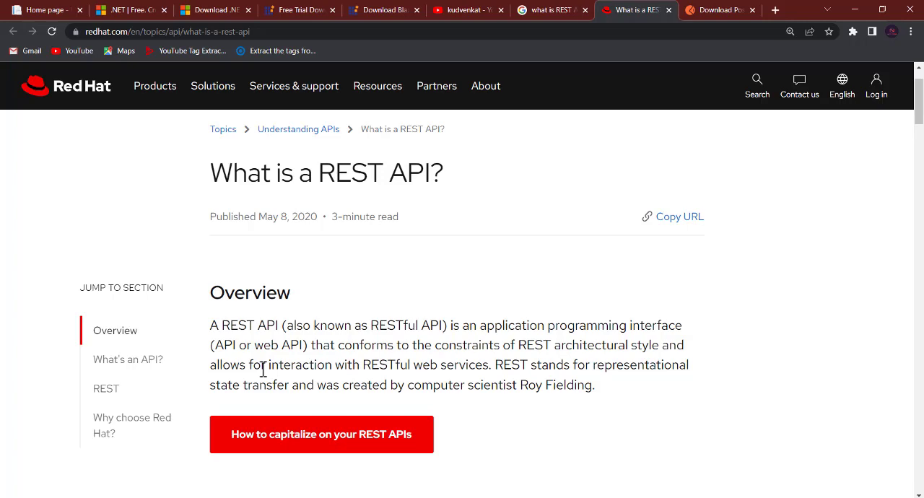
{"action": "mouse_move", "coordinate": [605, 373]}
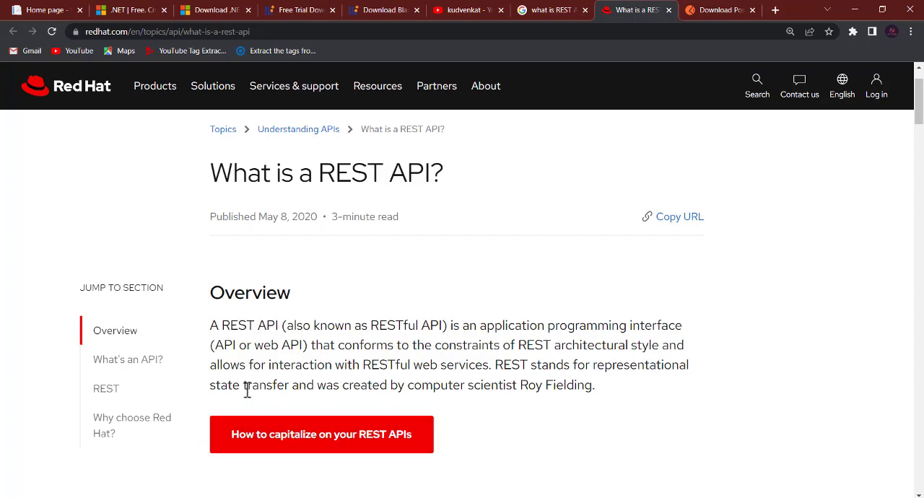
{"action": "scroll", "scroll_direction": "down", "scroll_amount": 3}
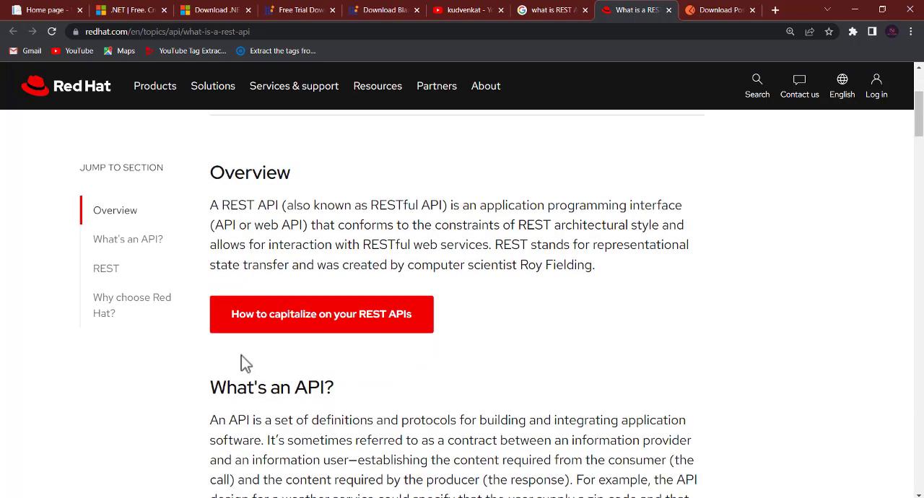
{"action": "scroll", "scroll_direction": "down", "scroll_amount": 3}
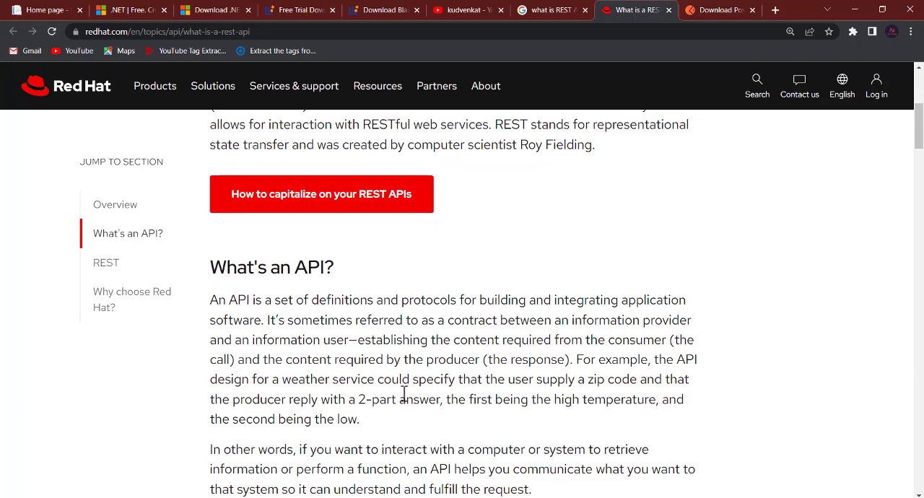
{"action": "mouse_move", "coordinate": [346, 280]}
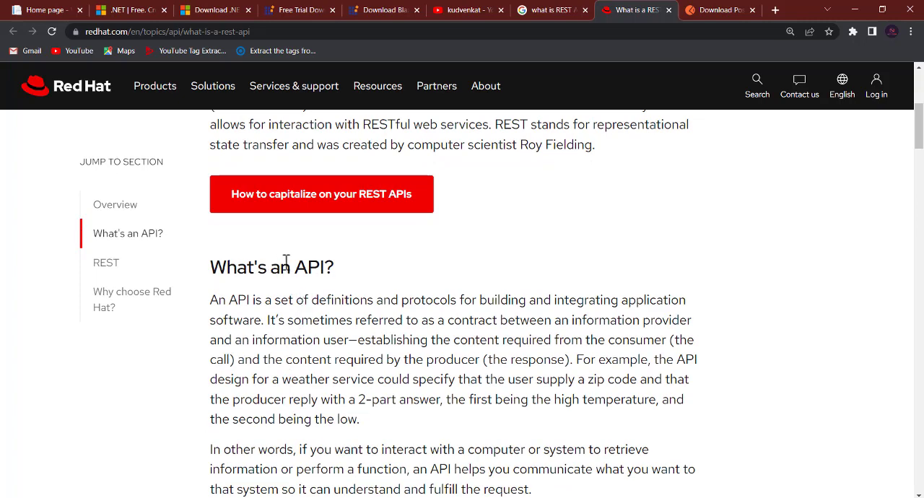
{"action": "mouse_move", "coordinate": [287, 335]}
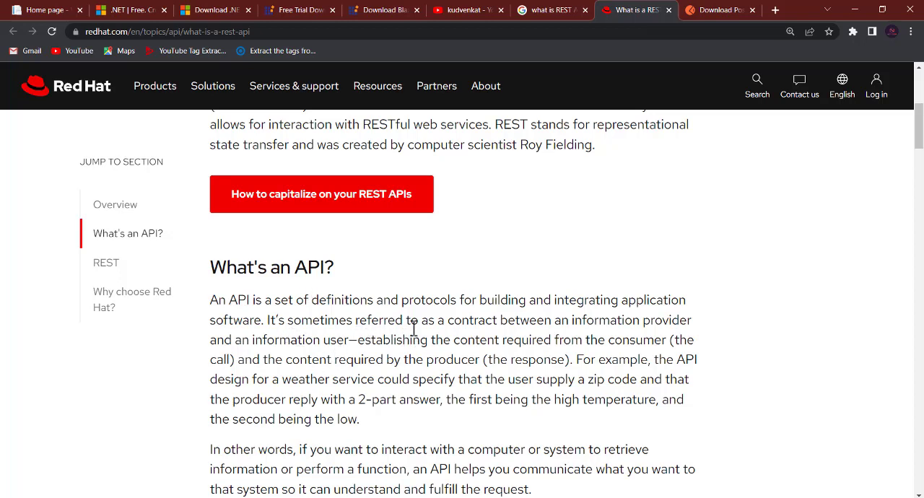
{"action": "mouse_move", "coordinate": [615, 327]}
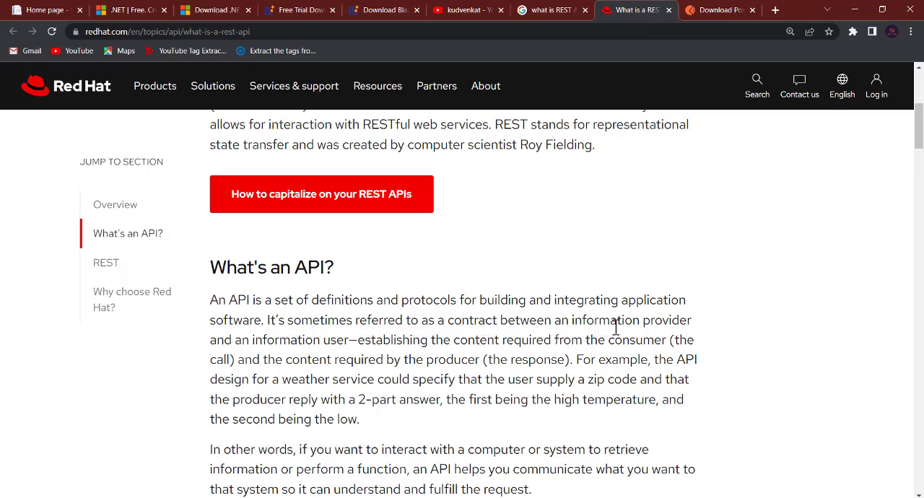
{"action": "mouse_move", "coordinate": [315, 344]}
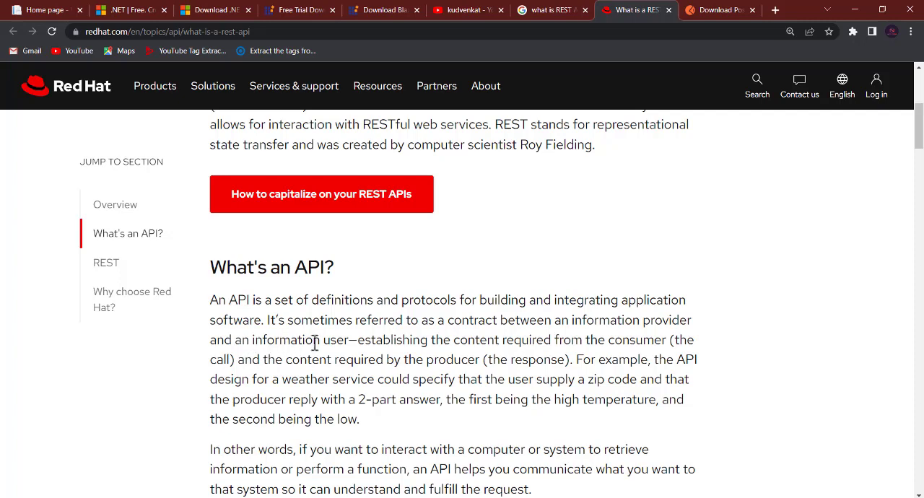
{"action": "mouse_move", "coordinate": [598, 332]}
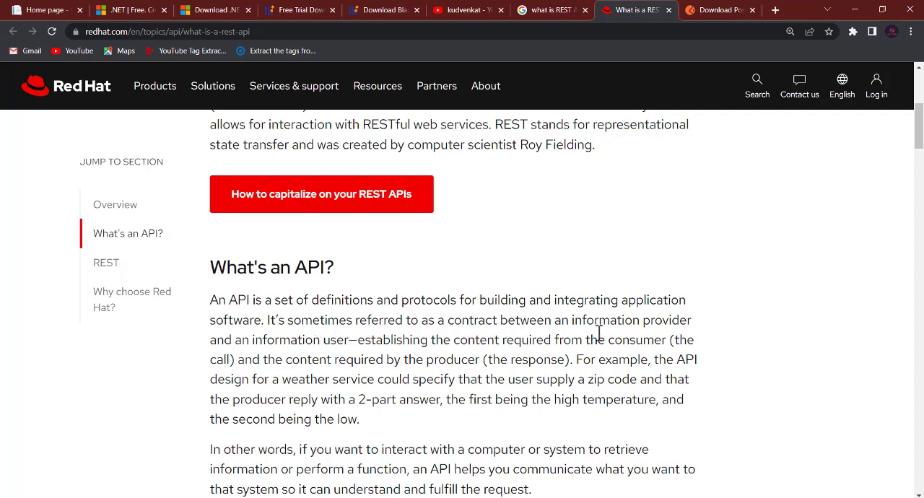
{"action": "mouse_move", "coordinate": [258, 360]}
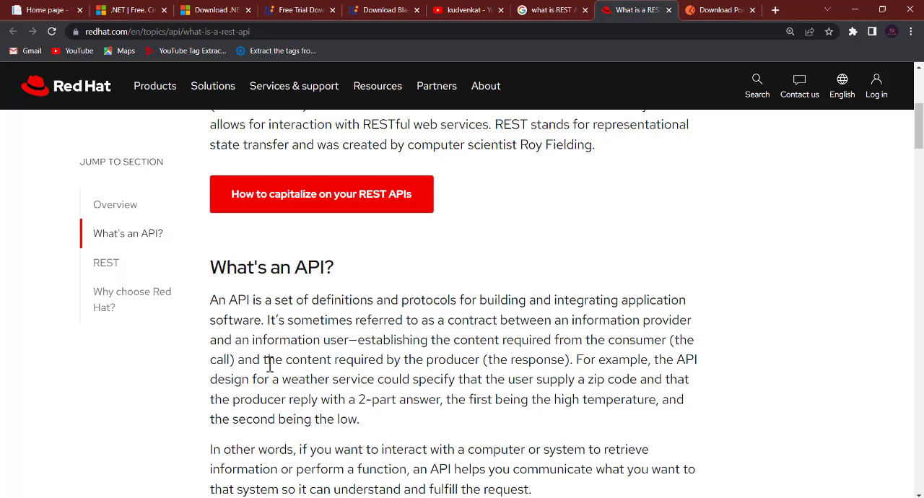
{"action": "mouse_move", "coordinate": [631, 361]}
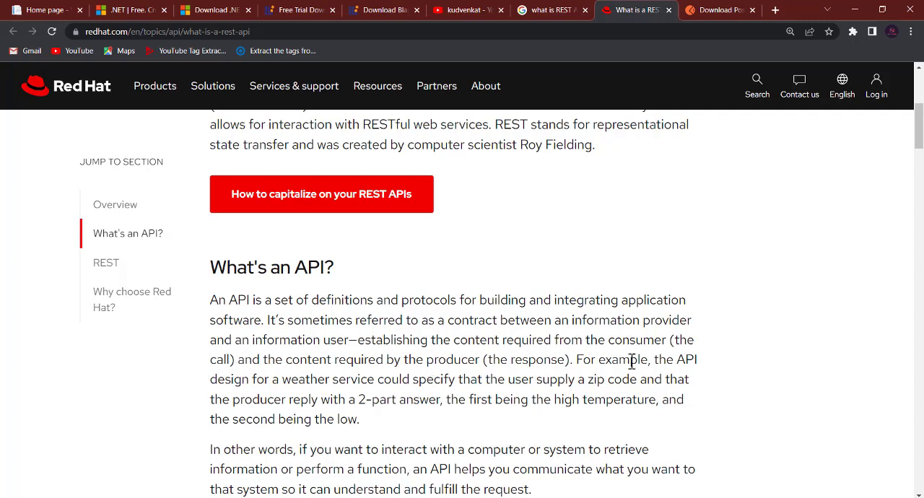
{"action": "mouse_move", "coordinate": [515, 398]}
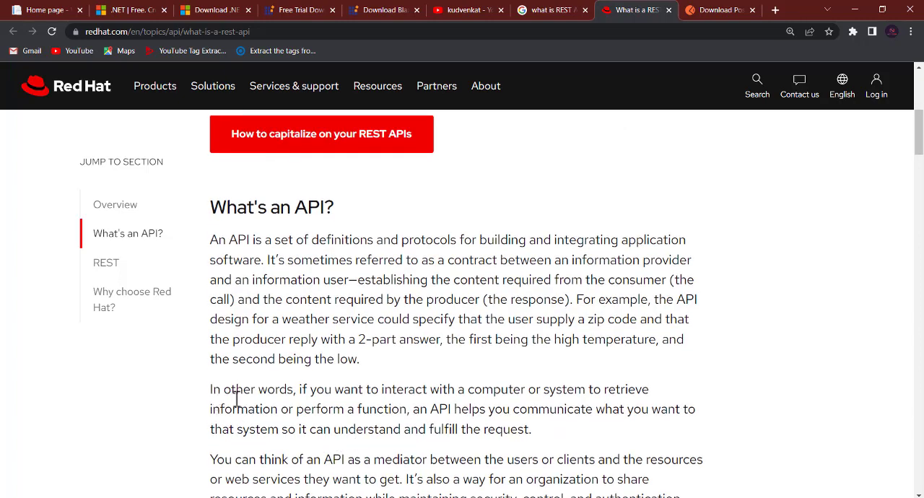
{"action": "mouse_move", "coordinate": [433, 390]}
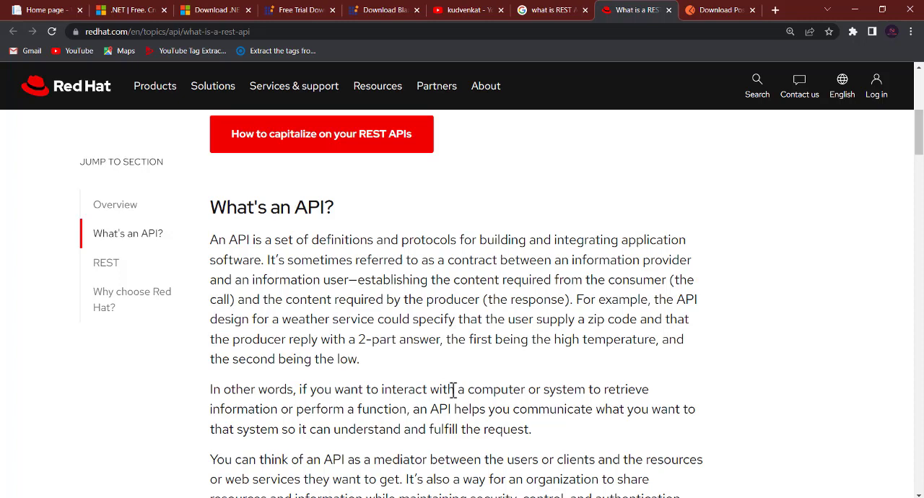
{"action": "mouse_move", "coordinate": [396, 413]}
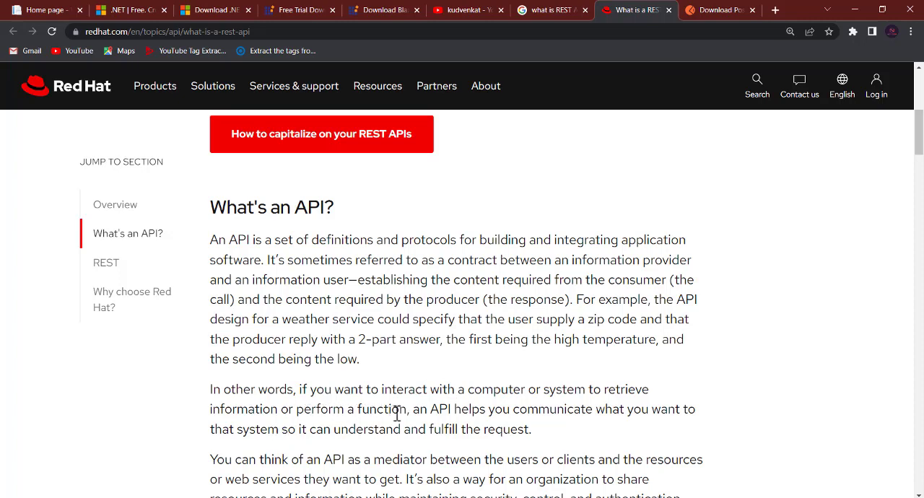
{"action": "mouse_move", "coordinate": [584, 411]}
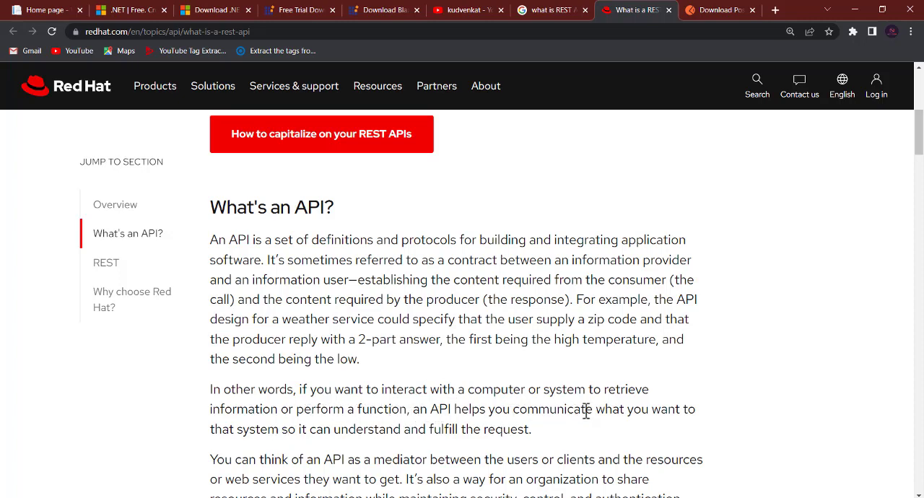
{"action": "mouse_move", "coordinate": [292, 451]}
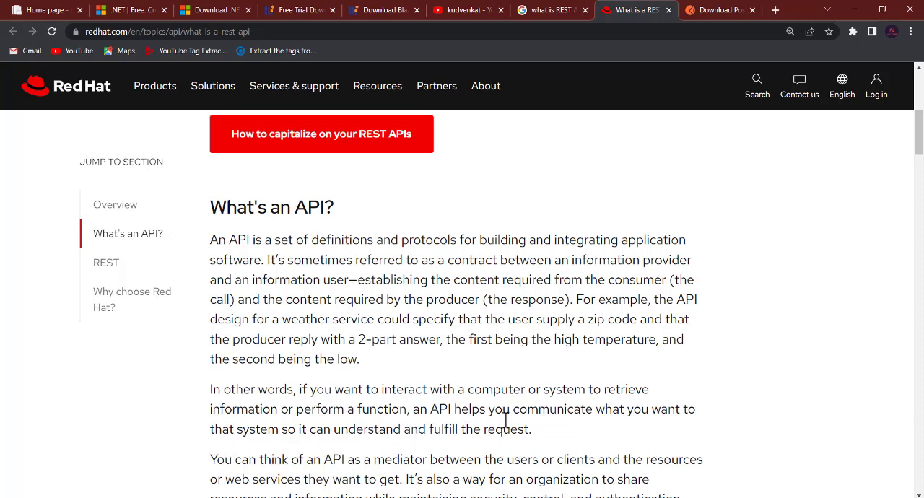
{"action": "mouse_move", "coordinate": [309, 456]}
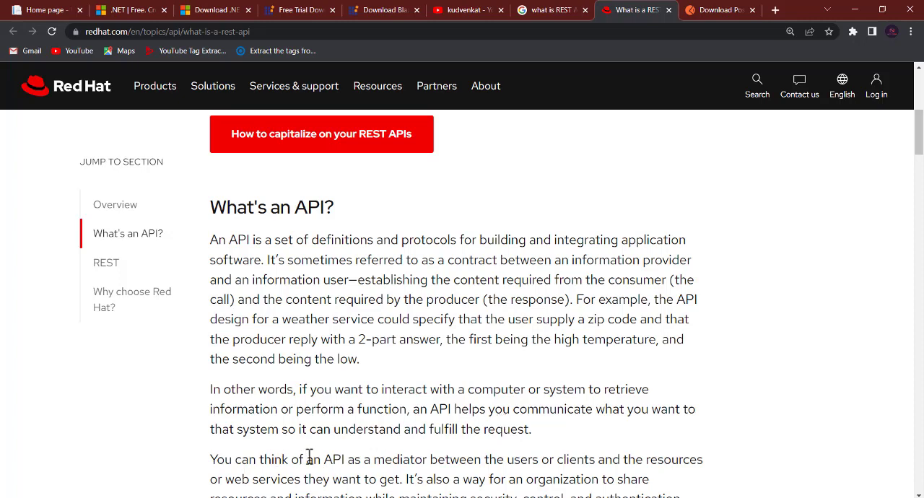
{"action": "mouse_move", "coordinate": [512, 476]}
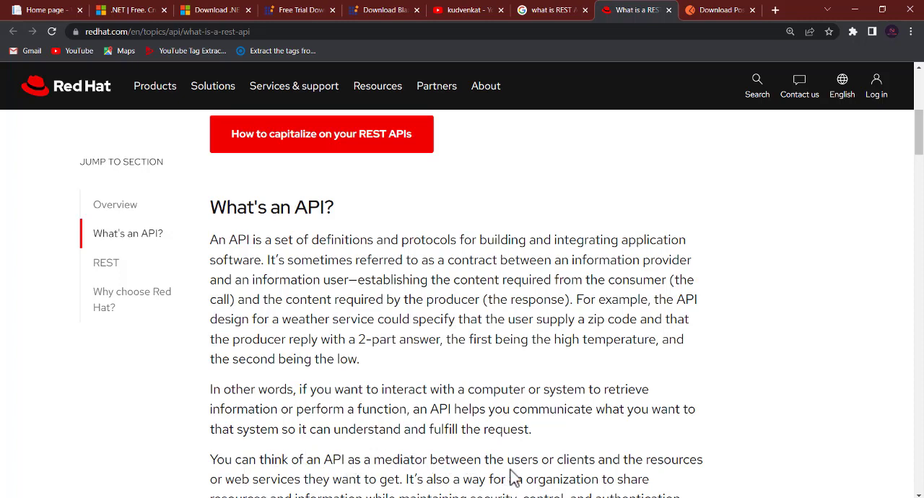
{"action": "mouse_move", "coordinate": [622, 462]}
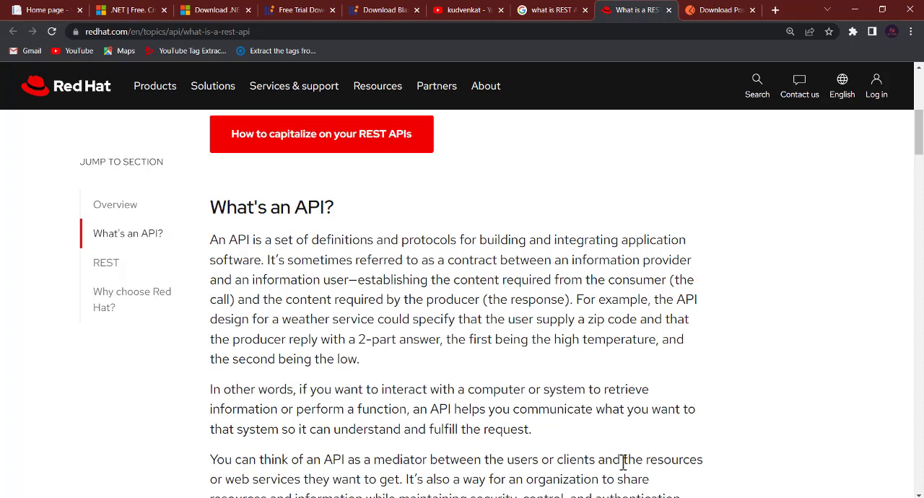
{"action": "mouse_move", "coordinate": [231, 493]}
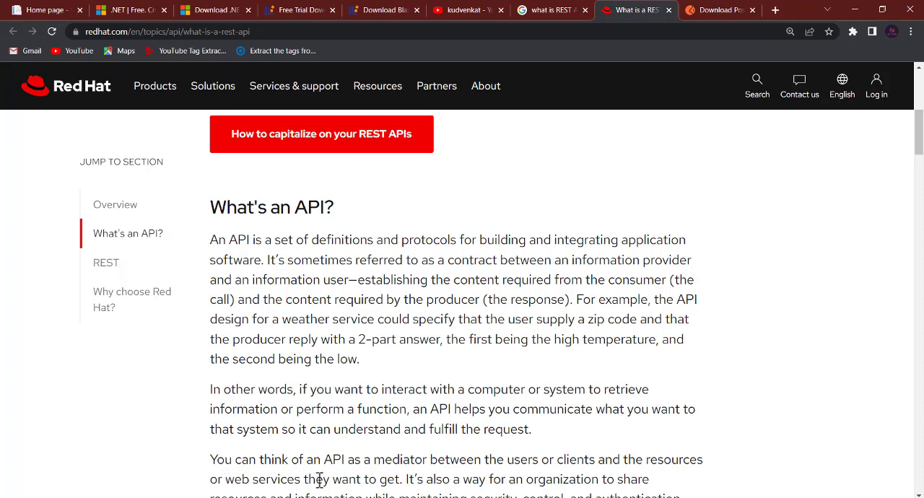
{"action": "mouse_move", "coordinate": [401, 464]}
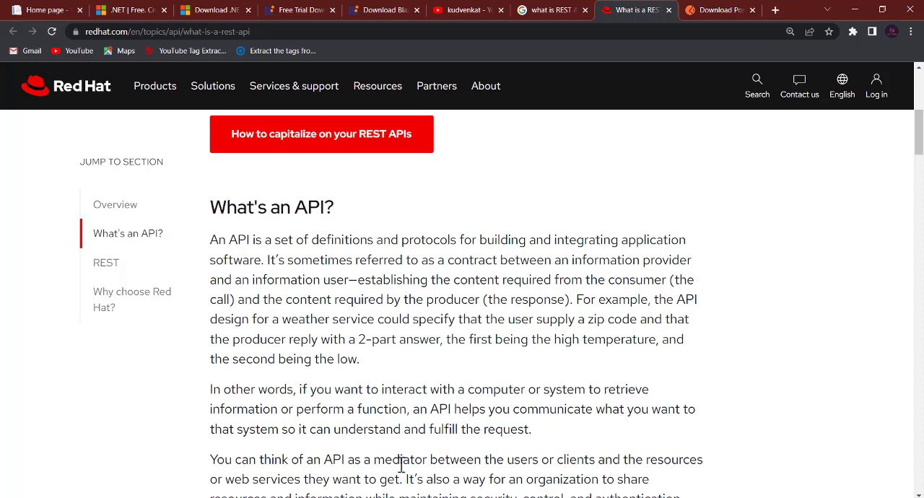
{"action": "mouse_move", "coordinate": [402, 451]}
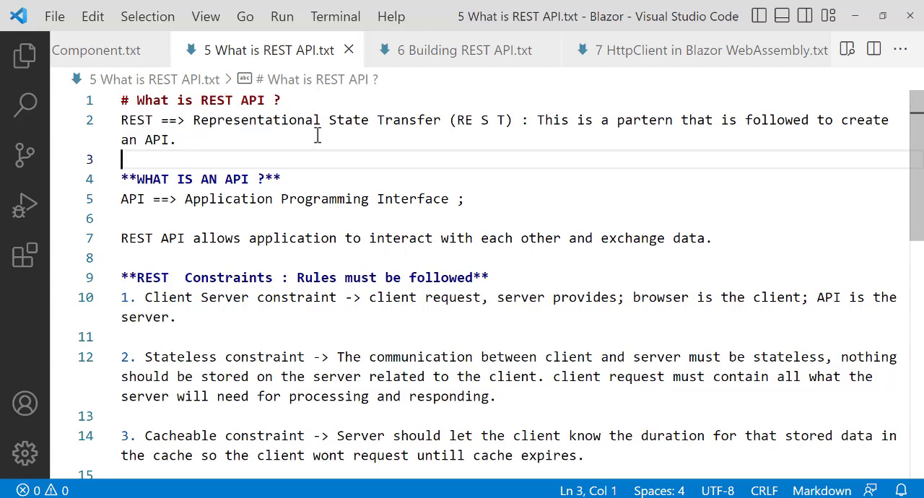
{"action": "mouse_move", "coordinate": [431, 120]}
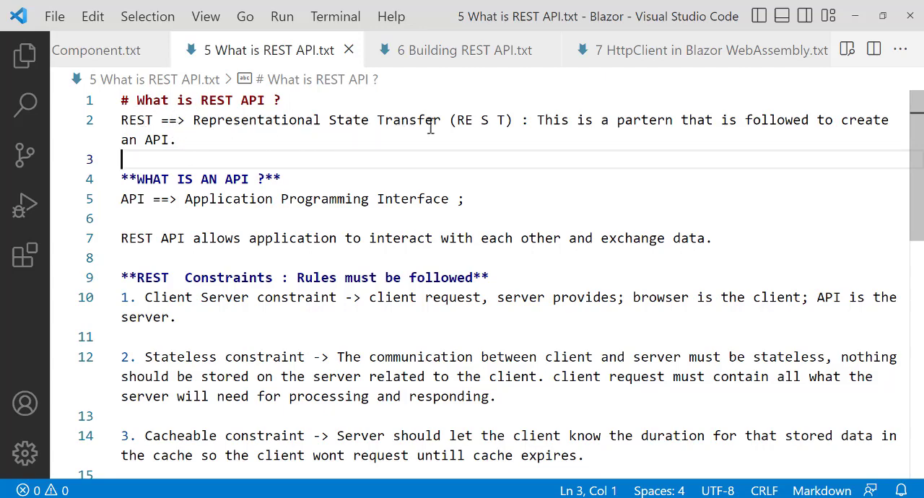
{"action": "mouse_move", "coordinate": [739, 130]}
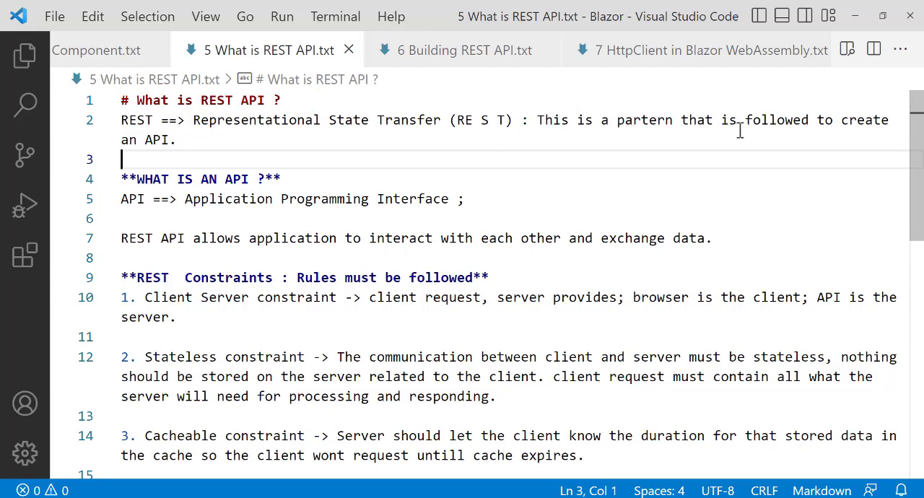
{"action": "mouse_move", "coordinate": [299, 151]}
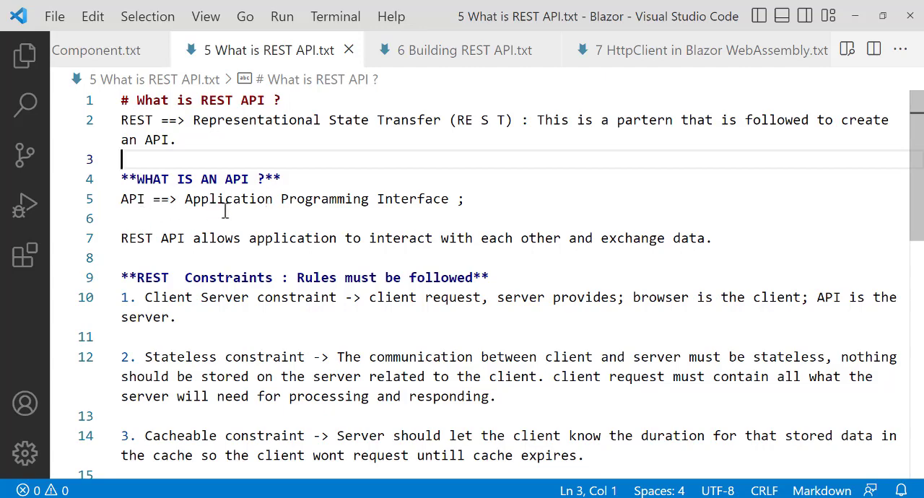
{"action": "mouse_move", "coordinate": [215, 254]}
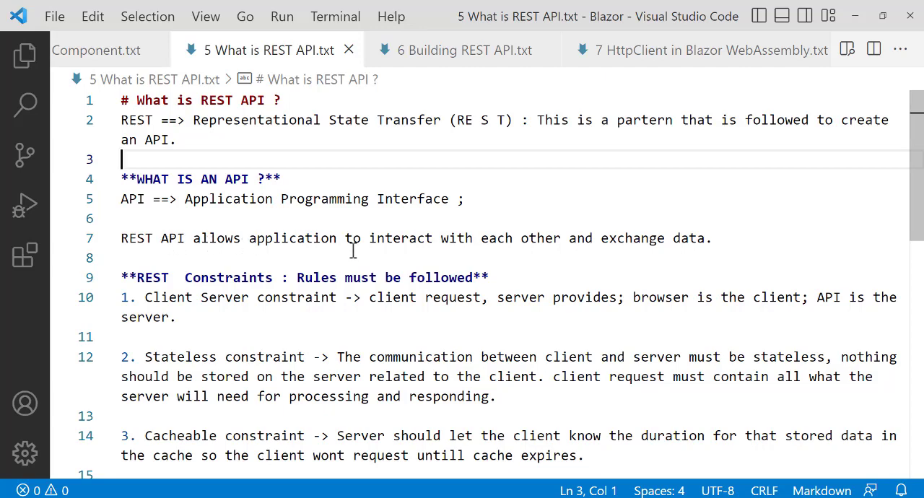
{"action": "mouse_move", "coordinate": [446, 249]}
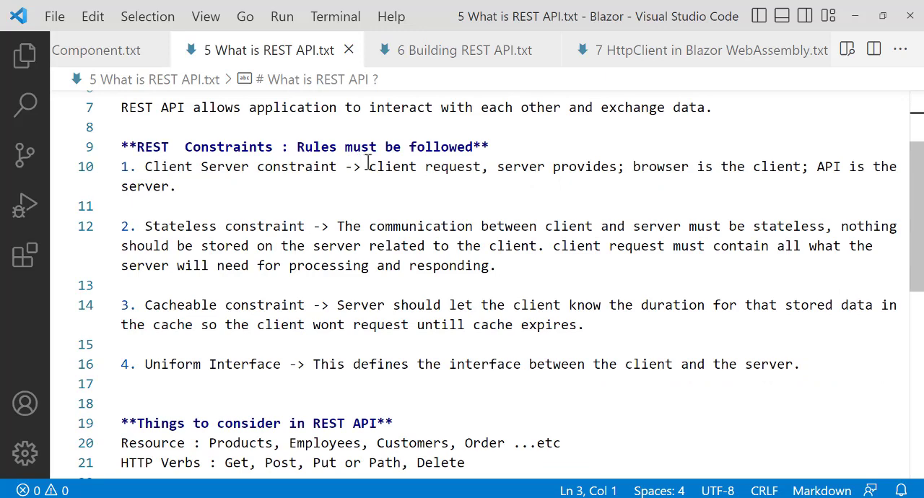
{"action": "mouse_move", "coordinate": [210, 193]}
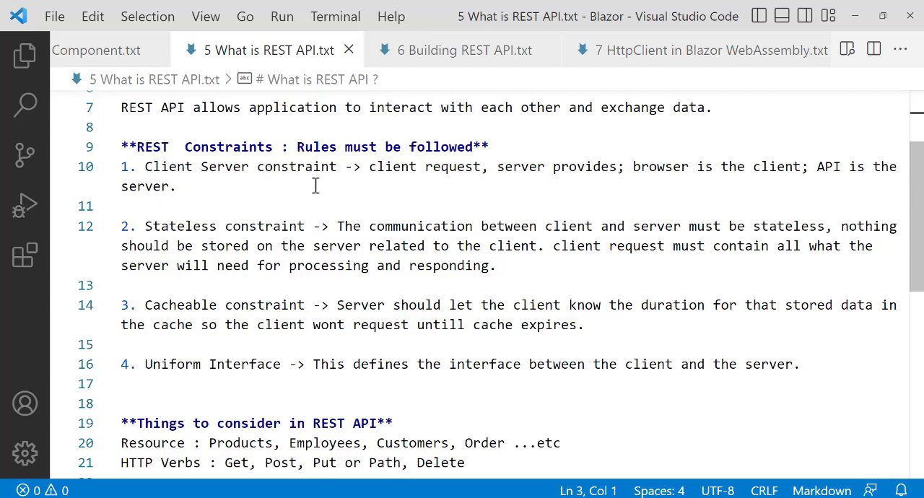
{"action": "mouse_move", "coordinate": [544, 176]}
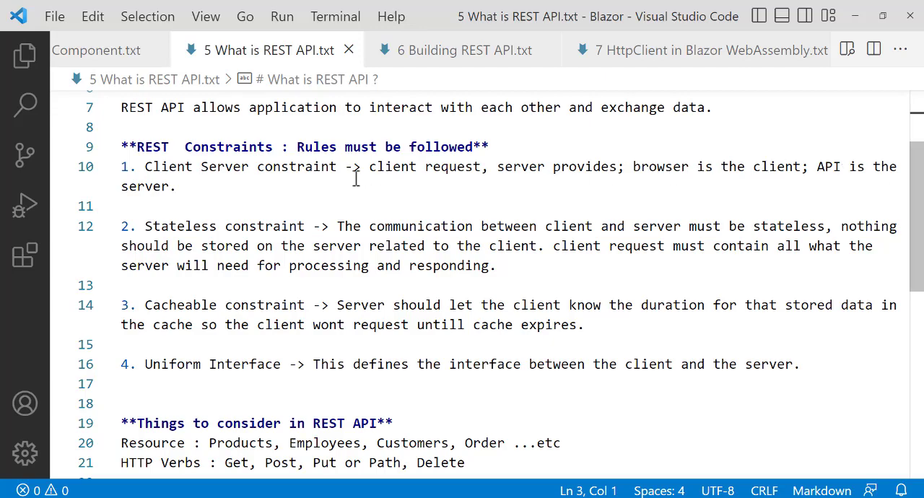
{"action": "mouse_move", "coordinate": [328, 184]}
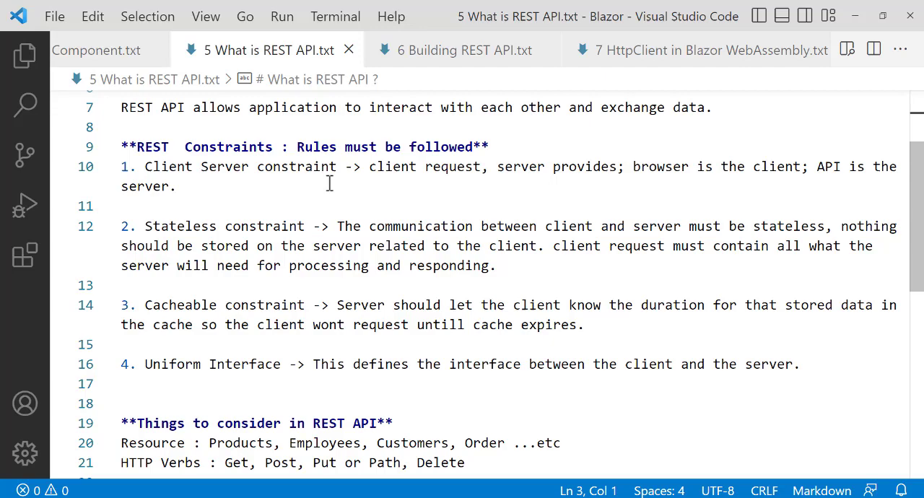
{"action": "mouse_move", "coordinate": [157, 230]}
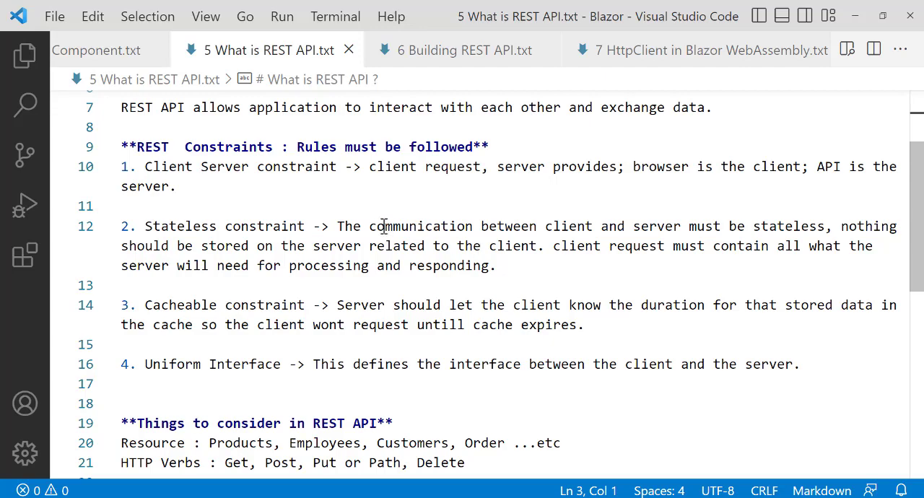
{"action": "mouse_move", "coordinate": [509, 266]}
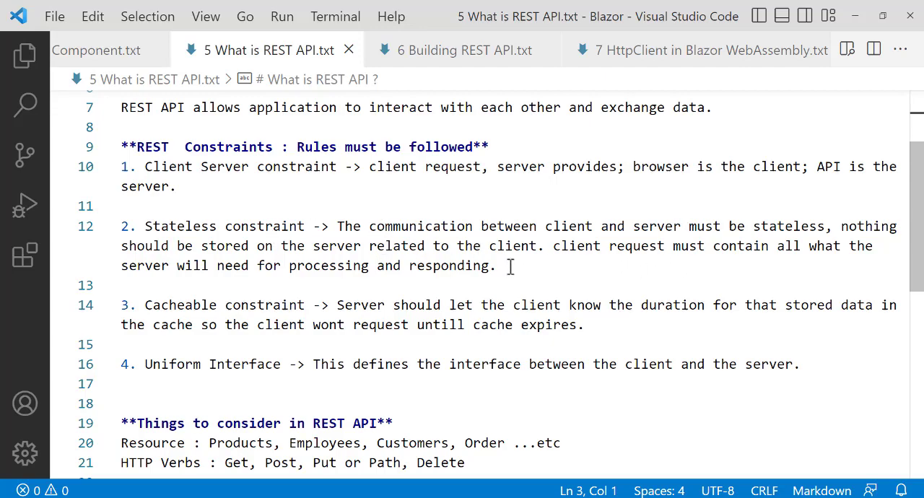
{"action": "mouse_move", "coordinate": [362, 291]}
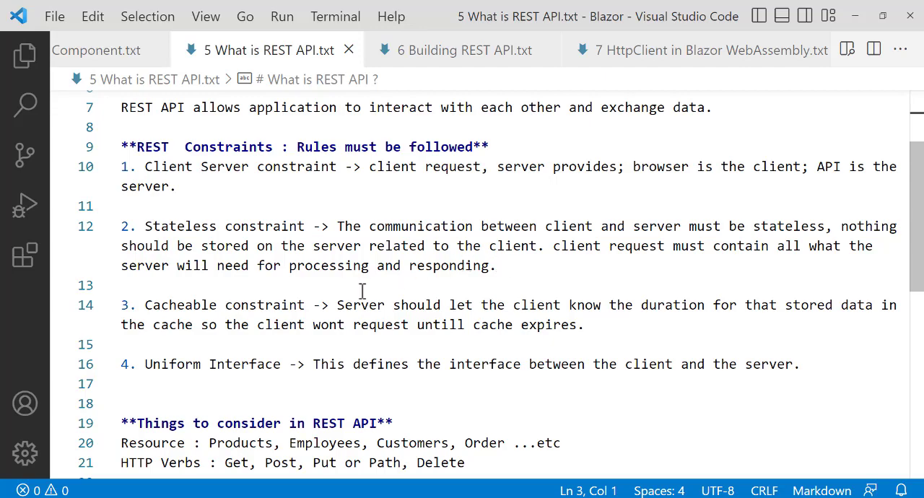
{"action": "mouse_move", "coordinate": [279, 318]}
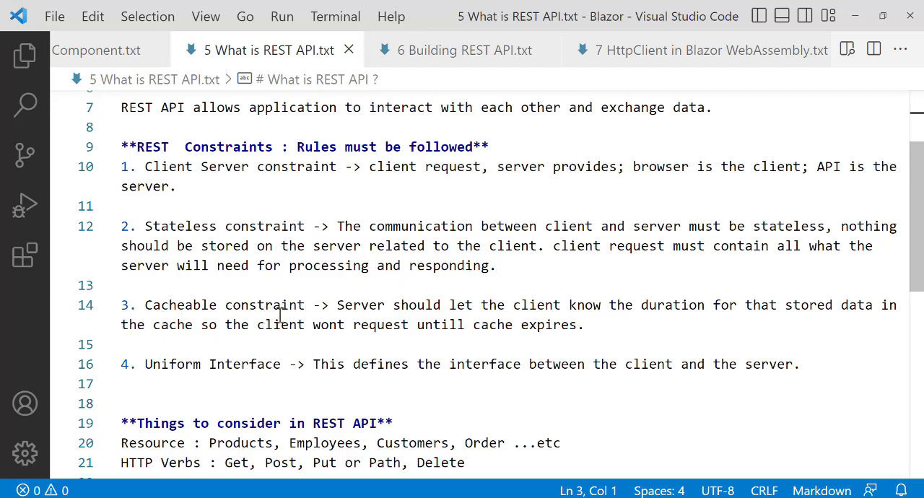
{"action": "mouse_move", "coordinate": [696, 321]}
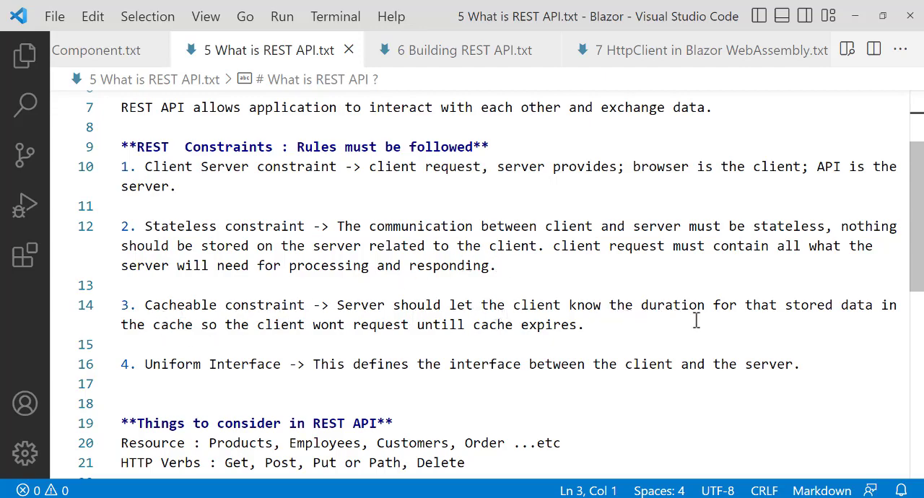
{"action": "mouse_move", "coordinate": [755, 328]}
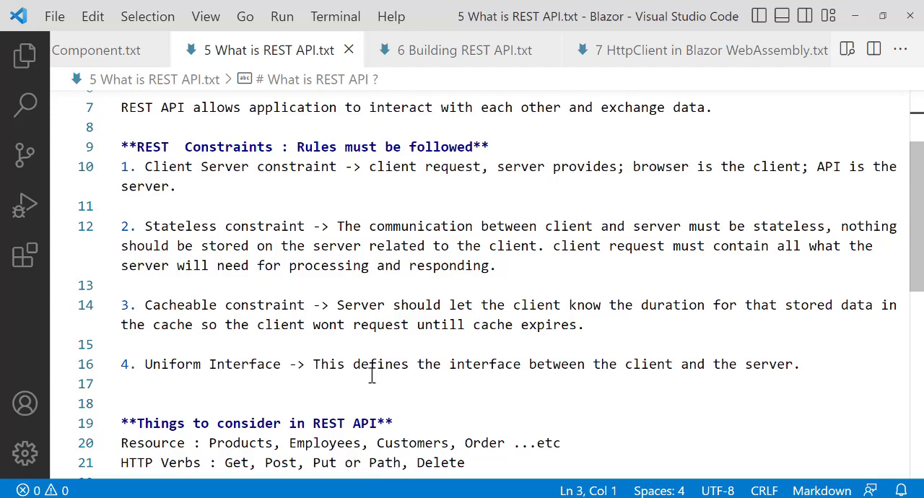
{"action": "mouse_move", "coordinate": [606, 374]}
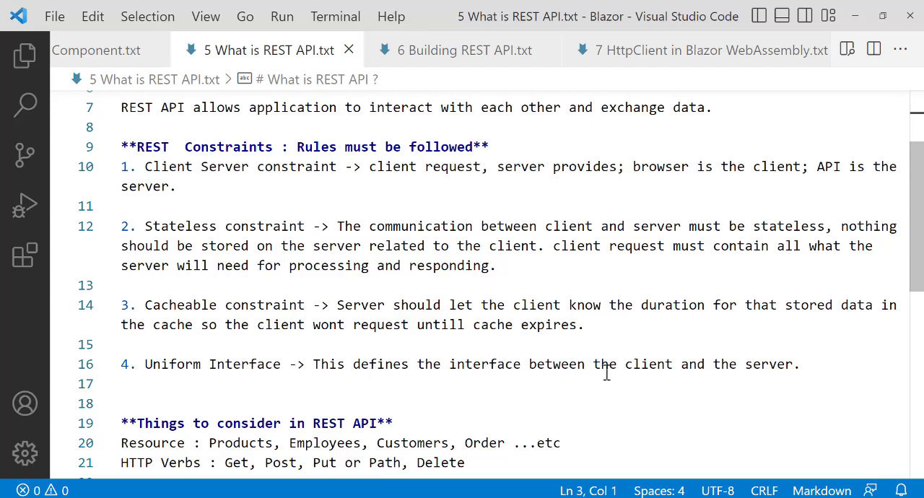
{"action": "mouse_move", "coordinate": [251, 296]}
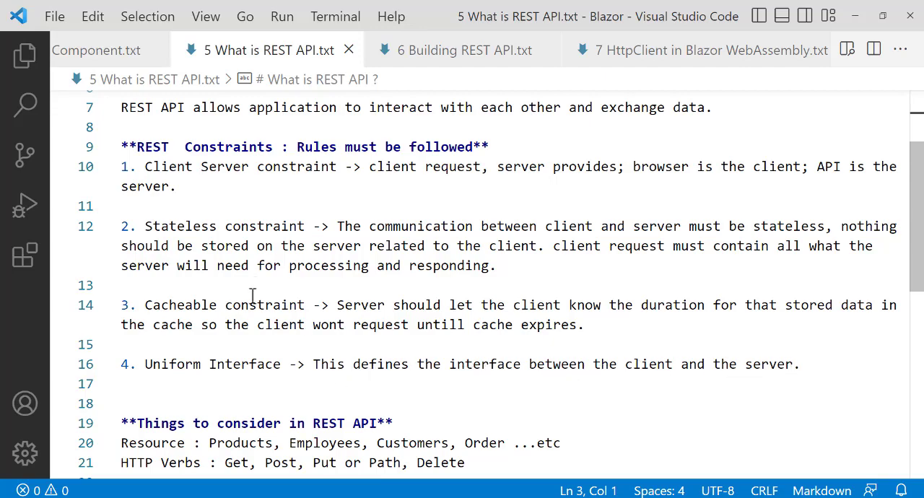
{"action": "mouse_move", "coordinate": [537, 324]}
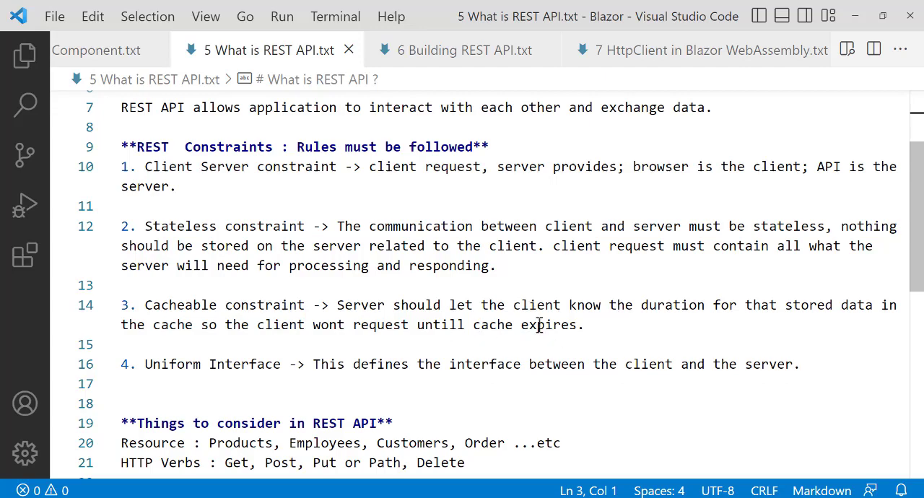
{"action": "mouse_move", "coordinate": [238, 166]}
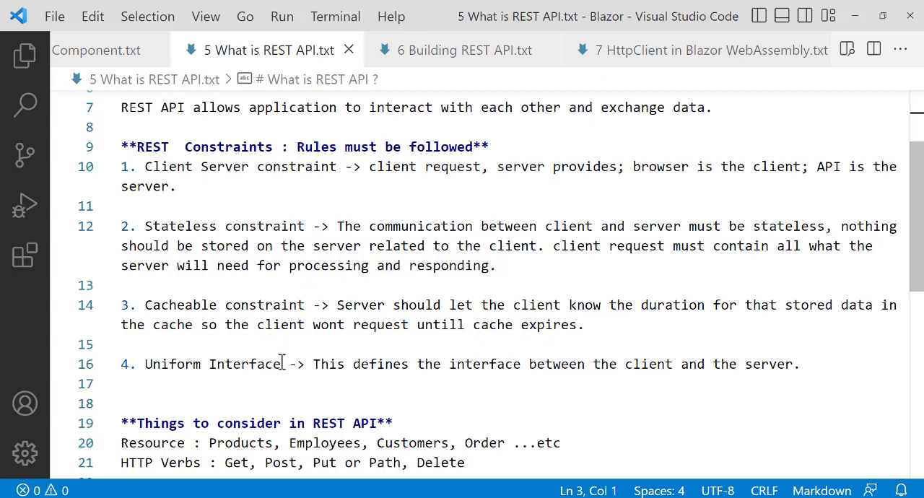
{"action": "scroll", "scroll_direction": "down", "scroll_amount": 3}
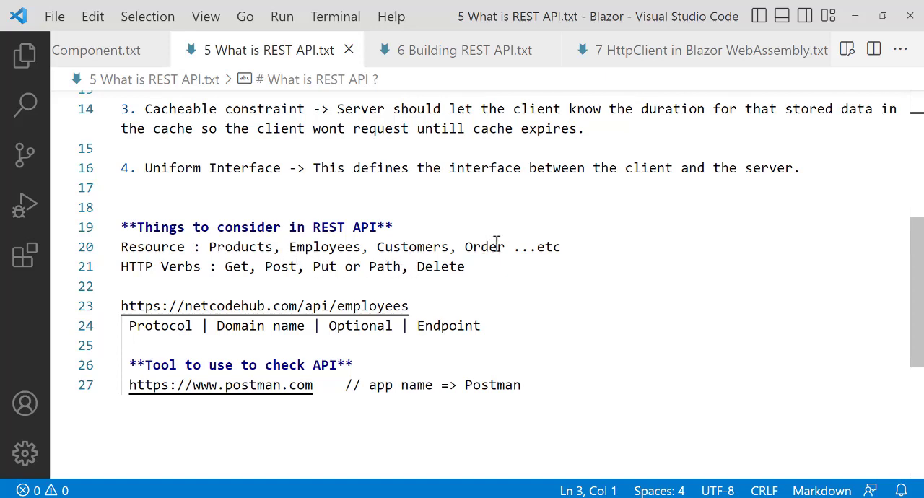
{"action": "mouse_move", "coordinate": [137, 272]}
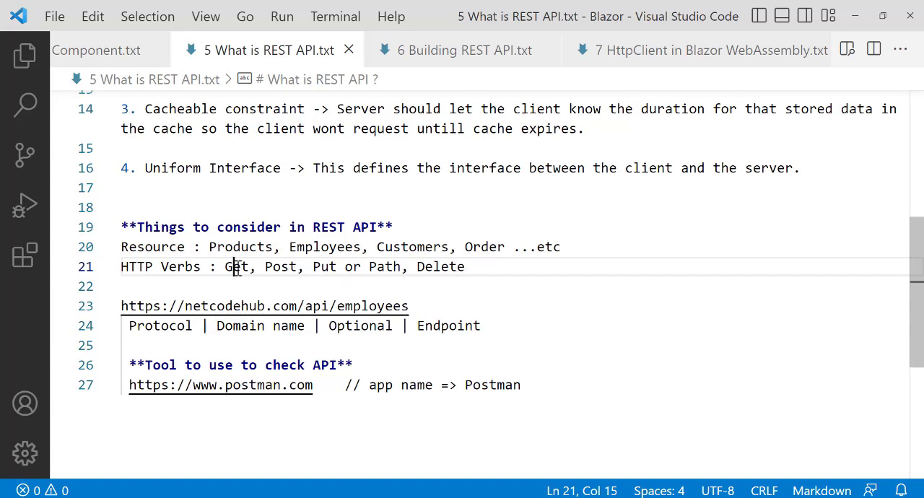
Select 'Get, Post, Put or Path, Delete' on line 21 of the notes
{"action": "left_click_drag", "start_coordinate": [224, 267], "coordinate": [464, 267]}
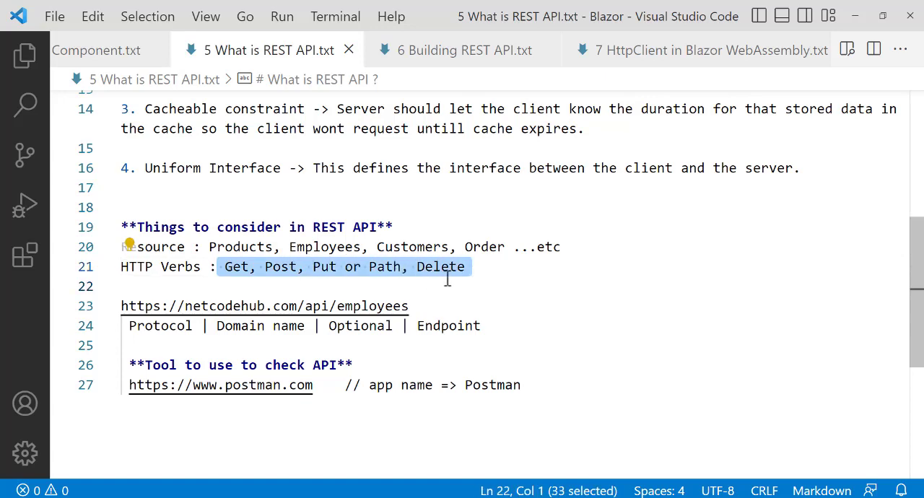
{"action": "mouse_move", "coordinate": [222, 352]}
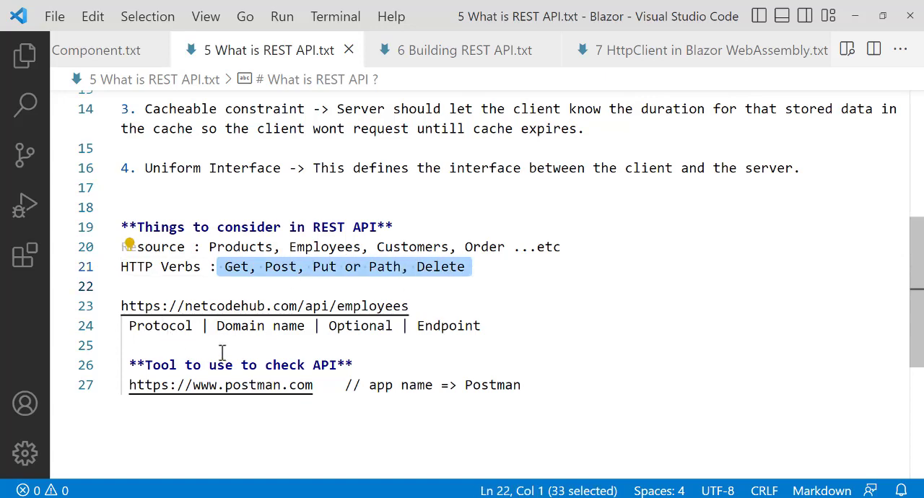
{"action": "mouse_move", "coordinate": [245, 329]}
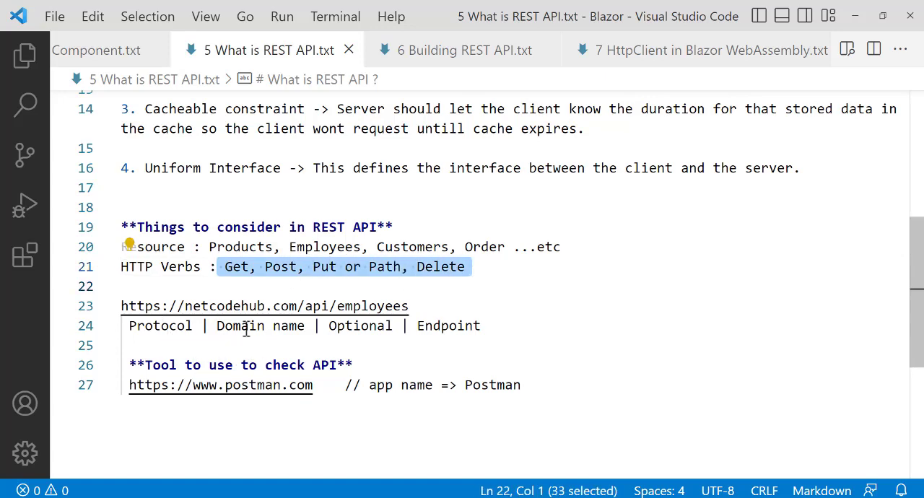
{"action": "mouse_move", "coordinate": [211, 312]}
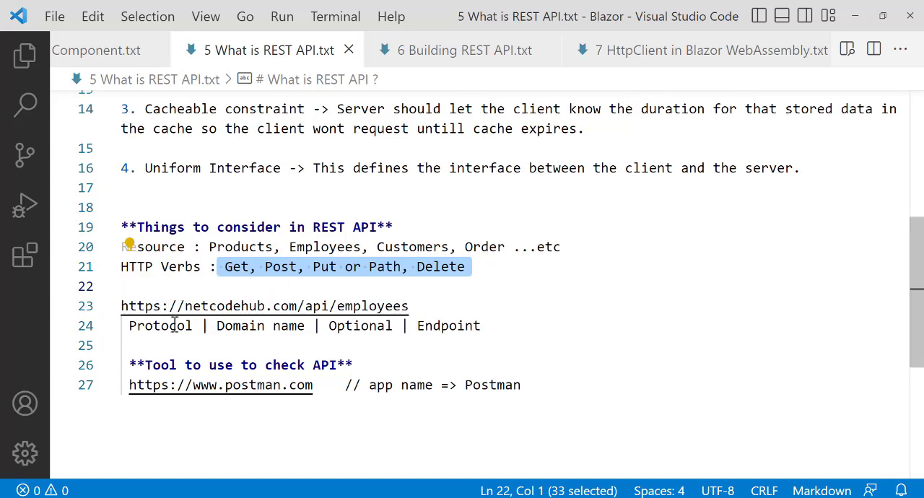
{"action": "mouse_move", "coordinate": [264, 306]}
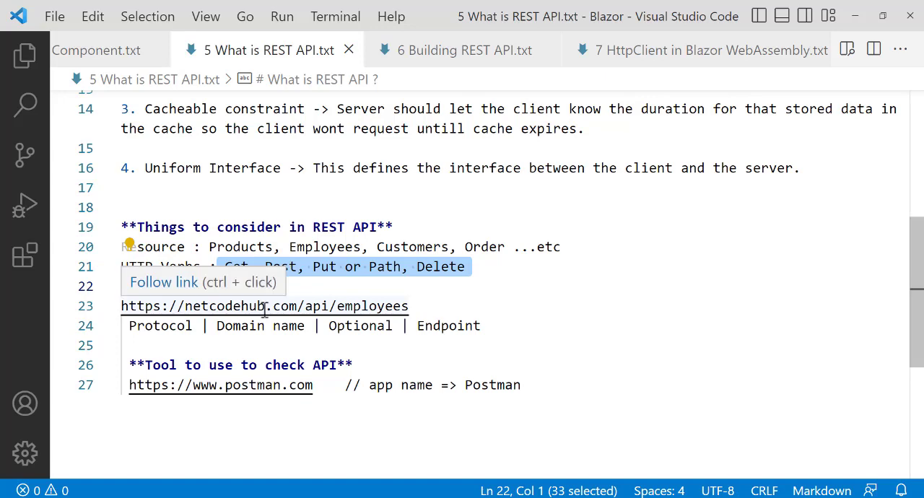
{"action": "mouse_move", "coordinate": [349, 331]}
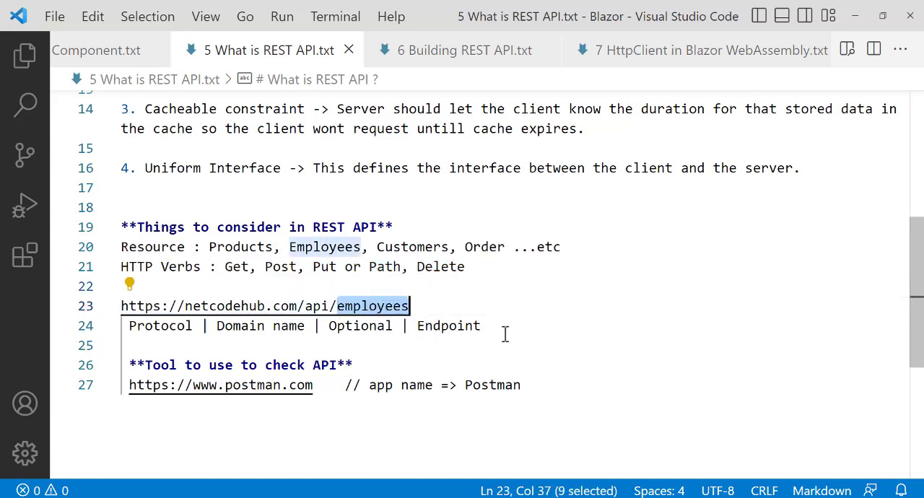
{"action": "mouse_move", "coordinate": [353, 333]}
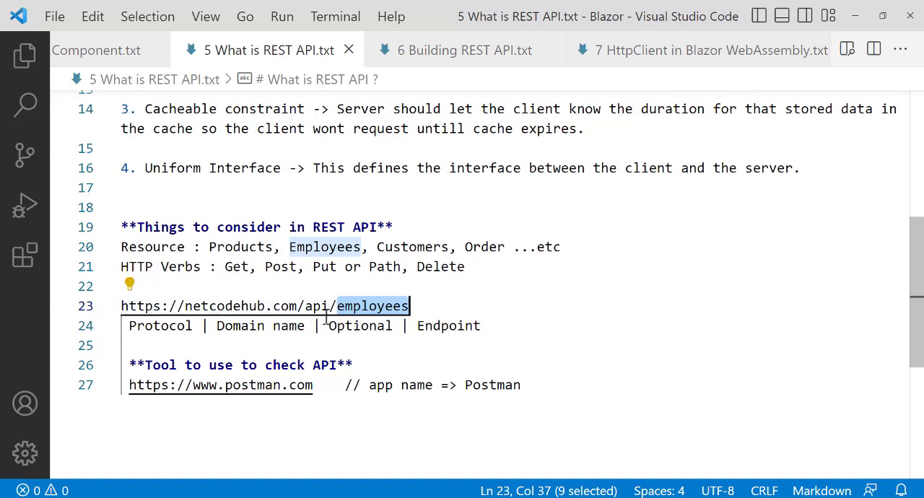
{"action": "mouse_move", "coordinate": [345, 318]}
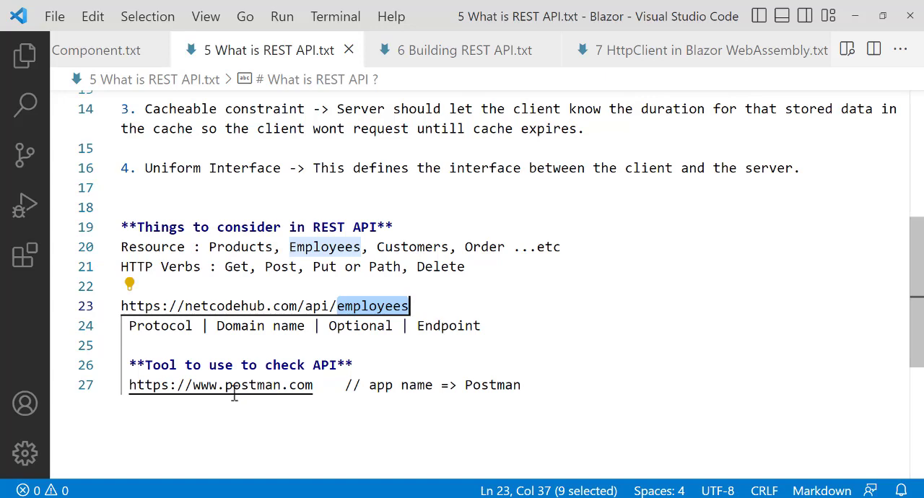
{"action": "mouse_move", "coordinate": [220, 384]}
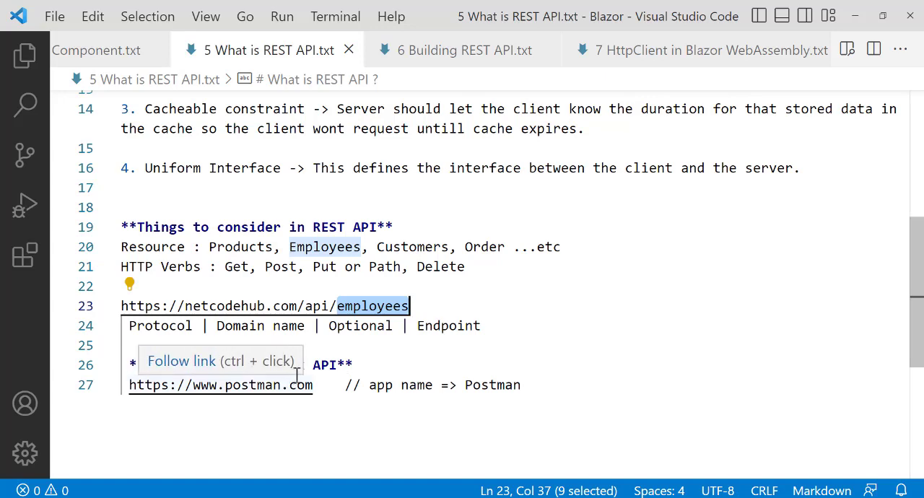
{"action": "mouse_move", "coordinate": [336, 358]}
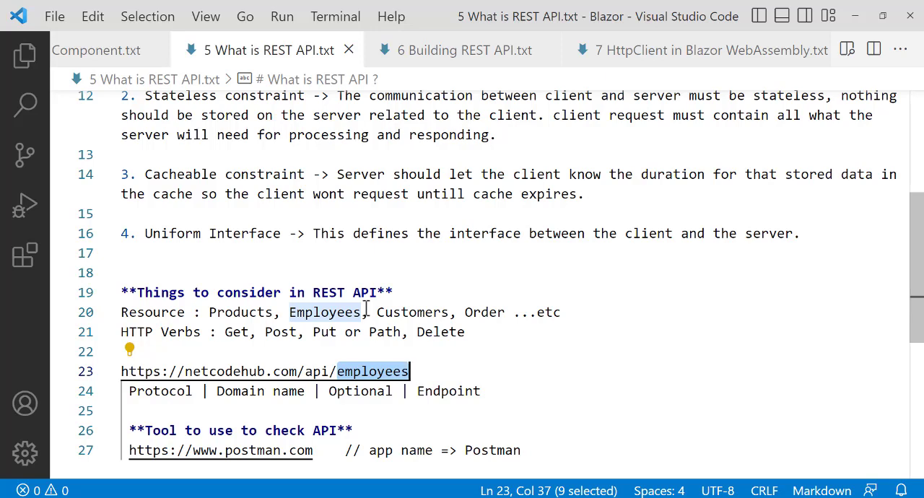
{"action": "mouse_move", "coordinate": [459, 238]}
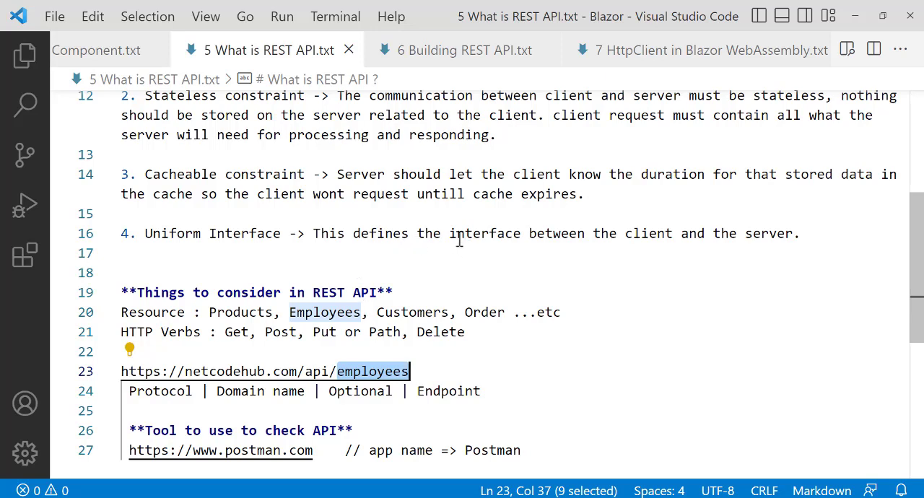
{"action": "scroll", "scroll_direction": "down", "scroll_amount": 3}
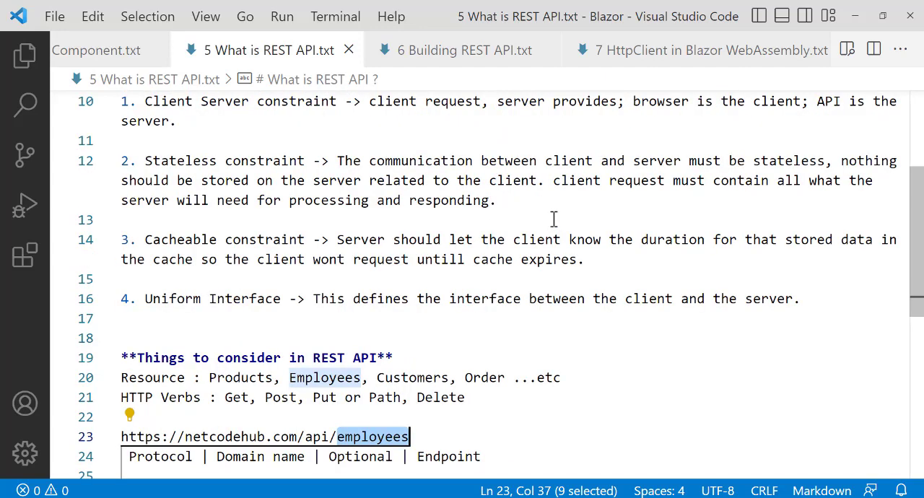